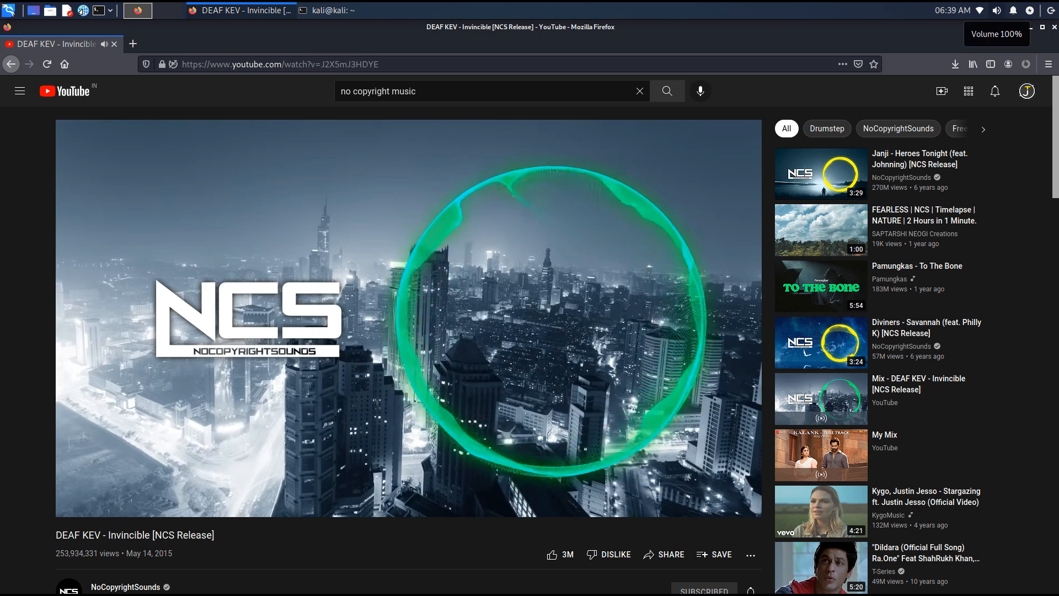
- Enable Audio Output for the Kali VM through the Devices > Audio menu
{"action": "left_click", "coordinate": [995, 10]}
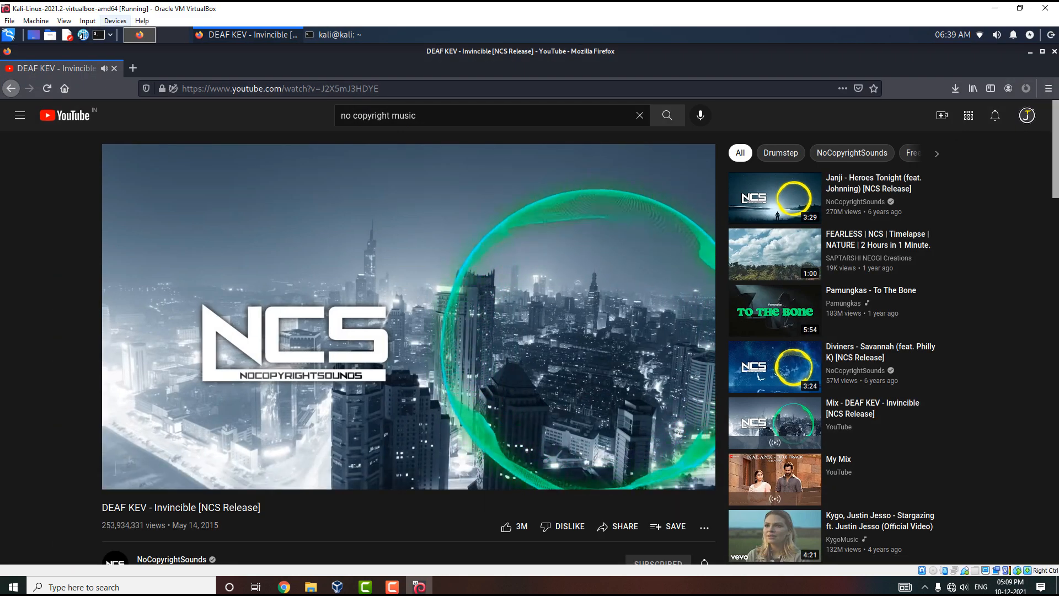
{"action": "left_click", "coordinate": [86, 21]}
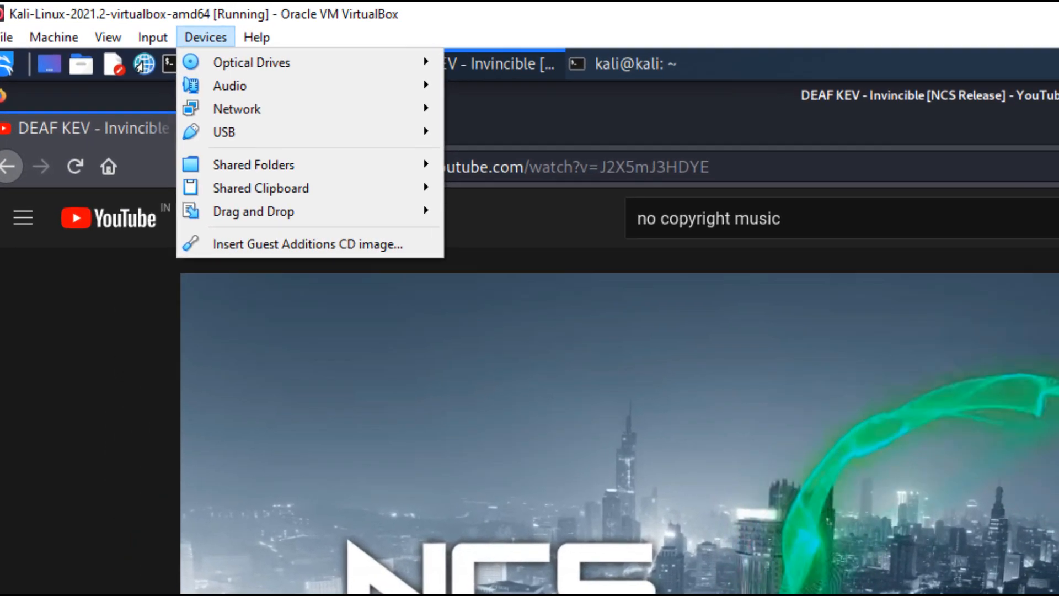
{"action": "mouse_move", "coordinate": [229, 86]}
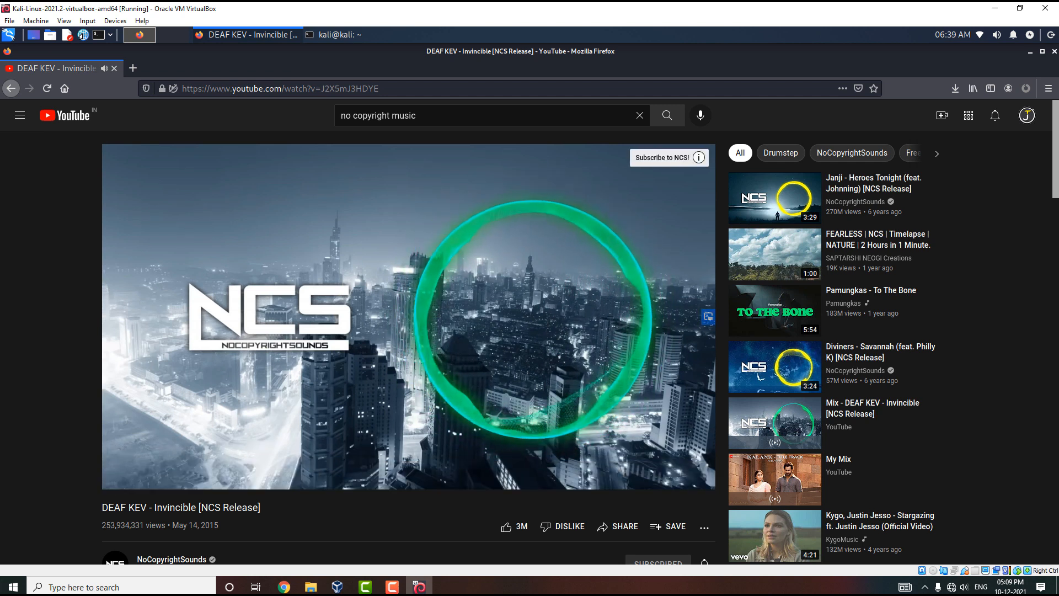
{"action": "left_click", "coordinate": [332, 34]}
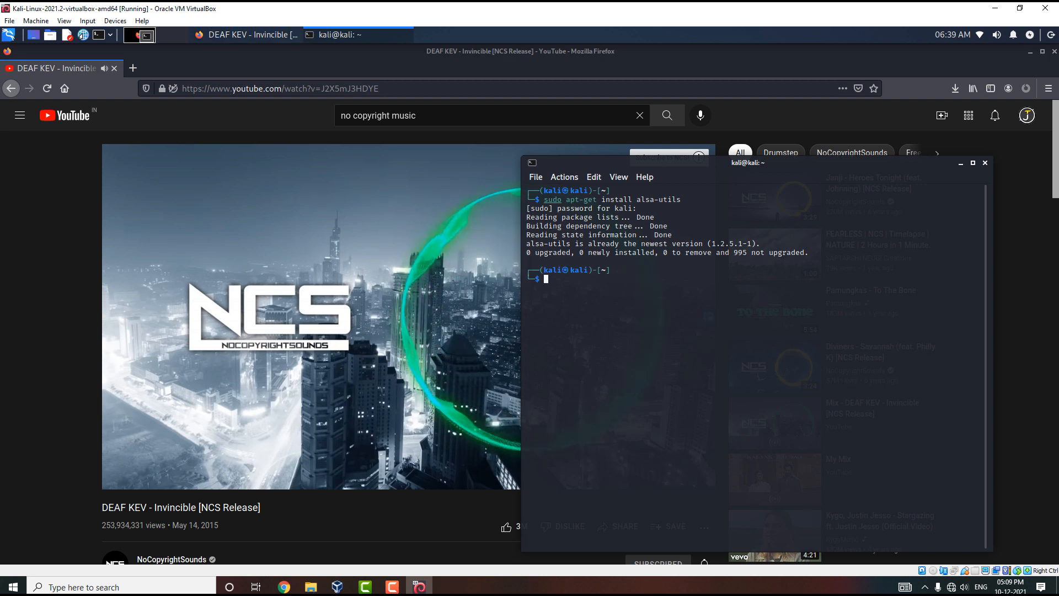
{"action": "left_click", "coordinate": [959, 163]}
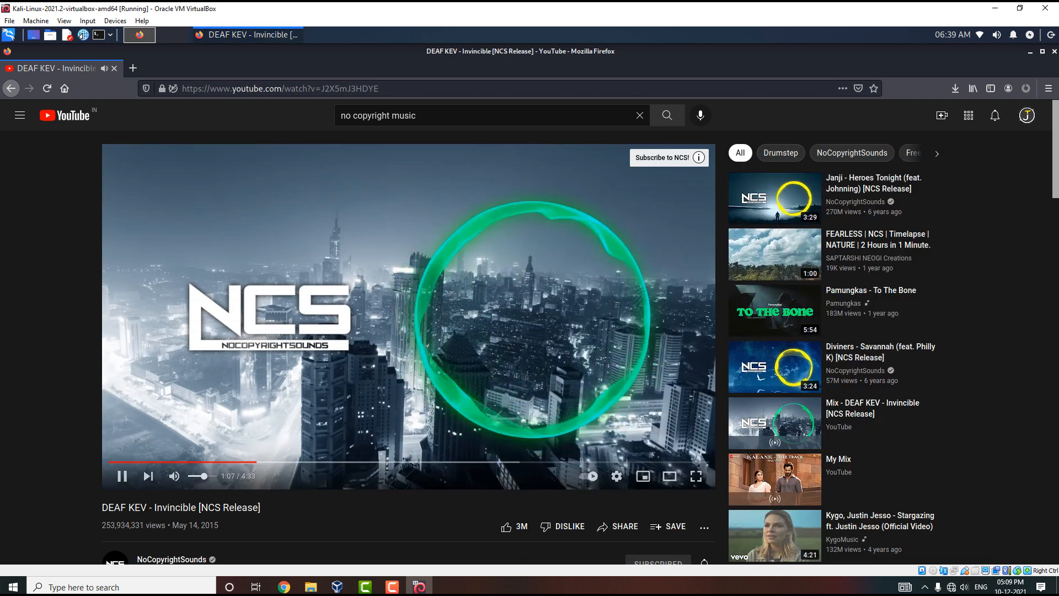